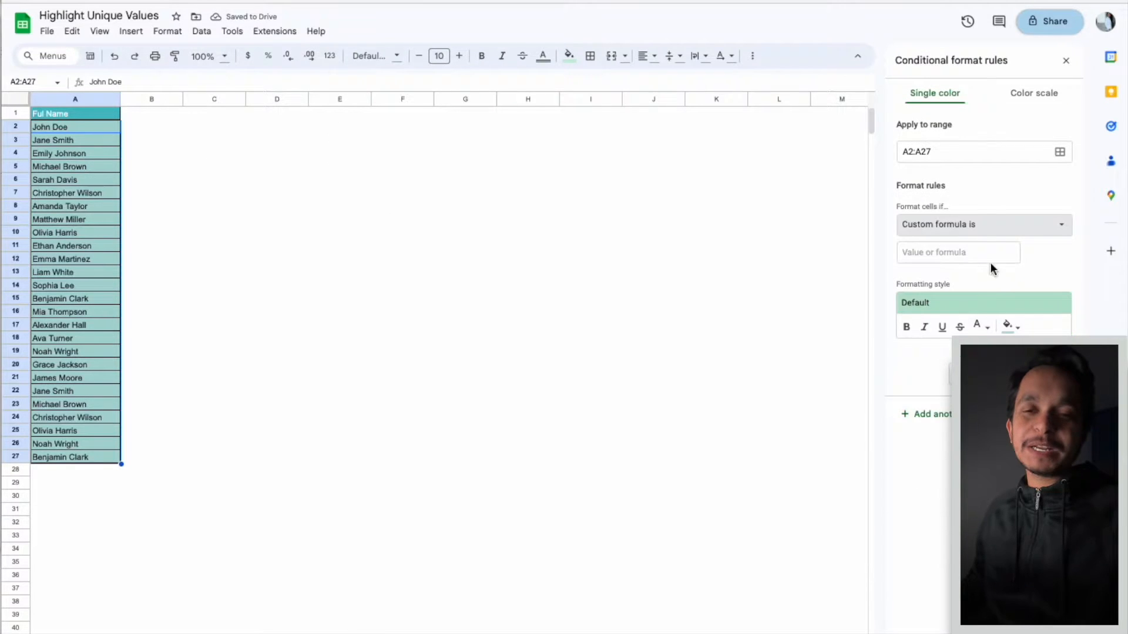
# Step: Draft a COUNTIF($A$1:$A,...) duplicate rule, then cancel it to leave column A unformatted
pyautogui.write('=COUNTIF')
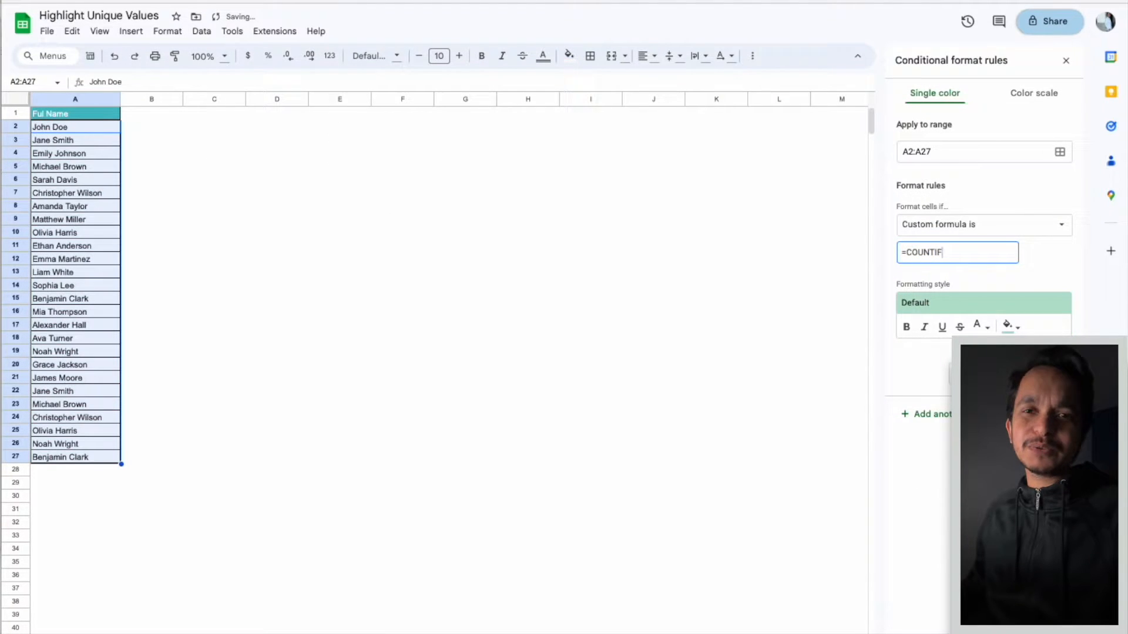
pyautogui.write('($A$1')
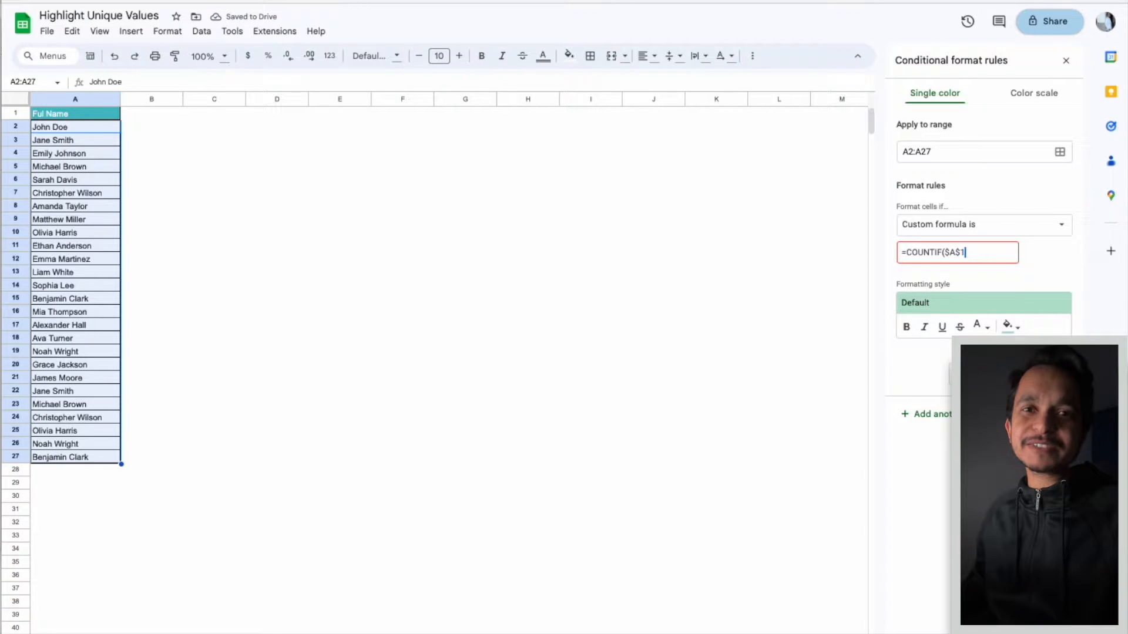
pyautogui.write(':$A,A1)>1')
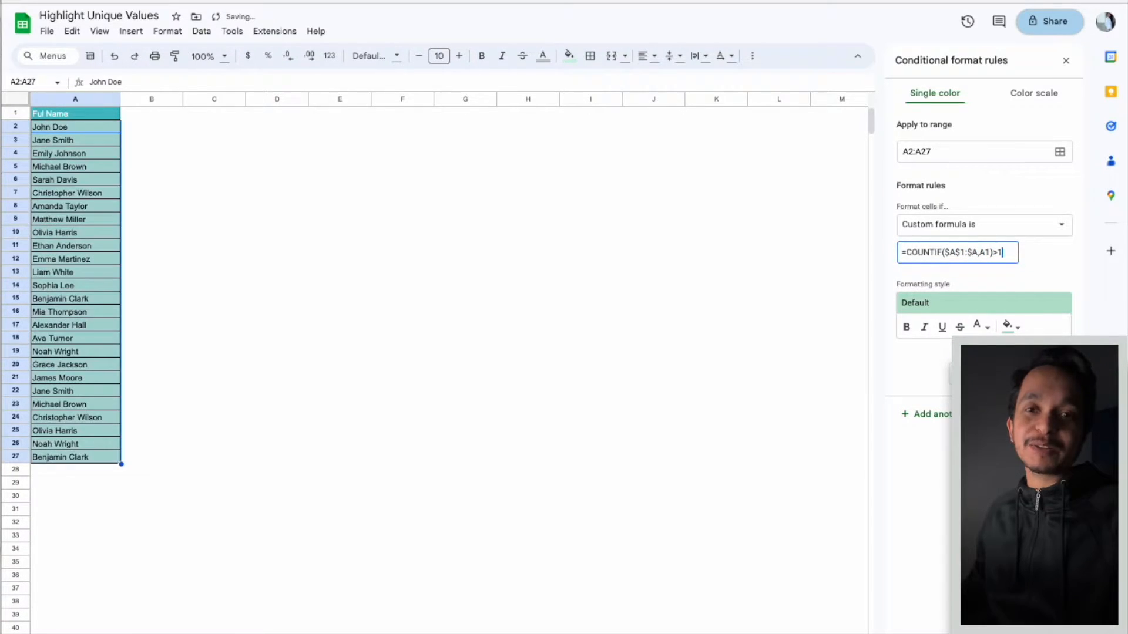
pyautogui.click(1066, 60)
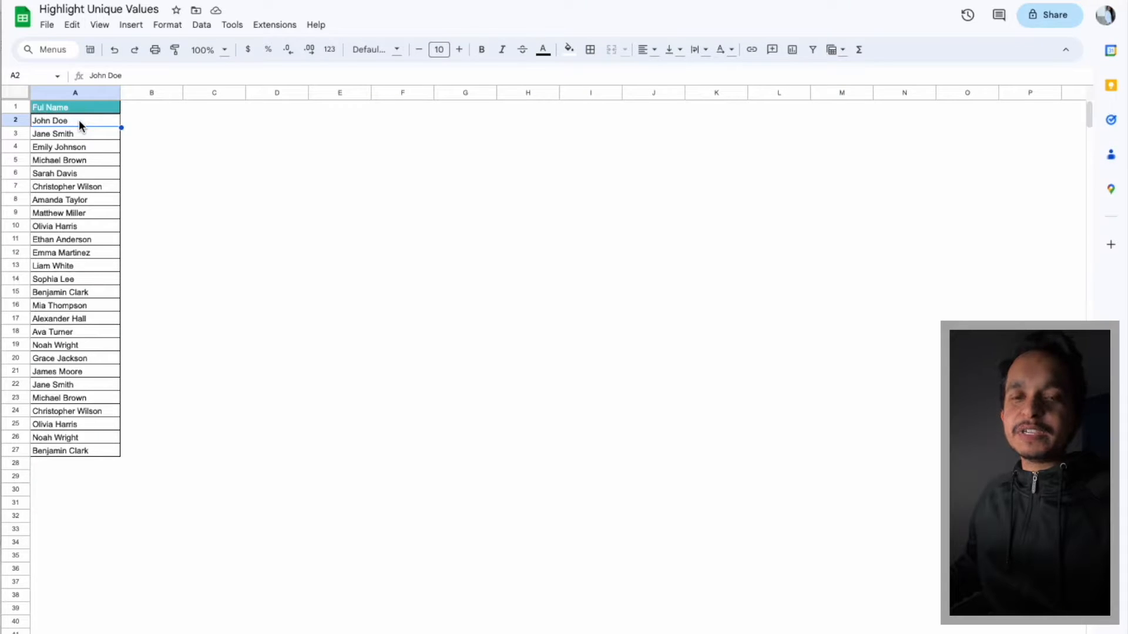
# Step: Start a conditional formatting rule on A2:A27 using the 'Custom formula is' condition
pyautogui.moveTo(75, 119); pyautogui.dragTo(75, 318)
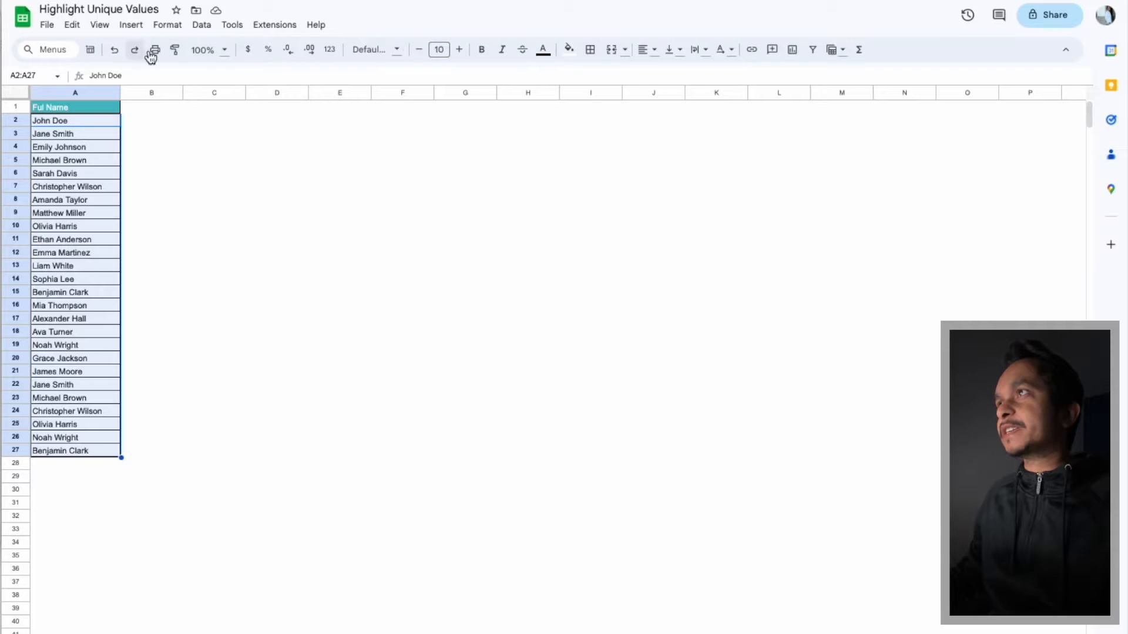
pyautogui.click(167, 25)
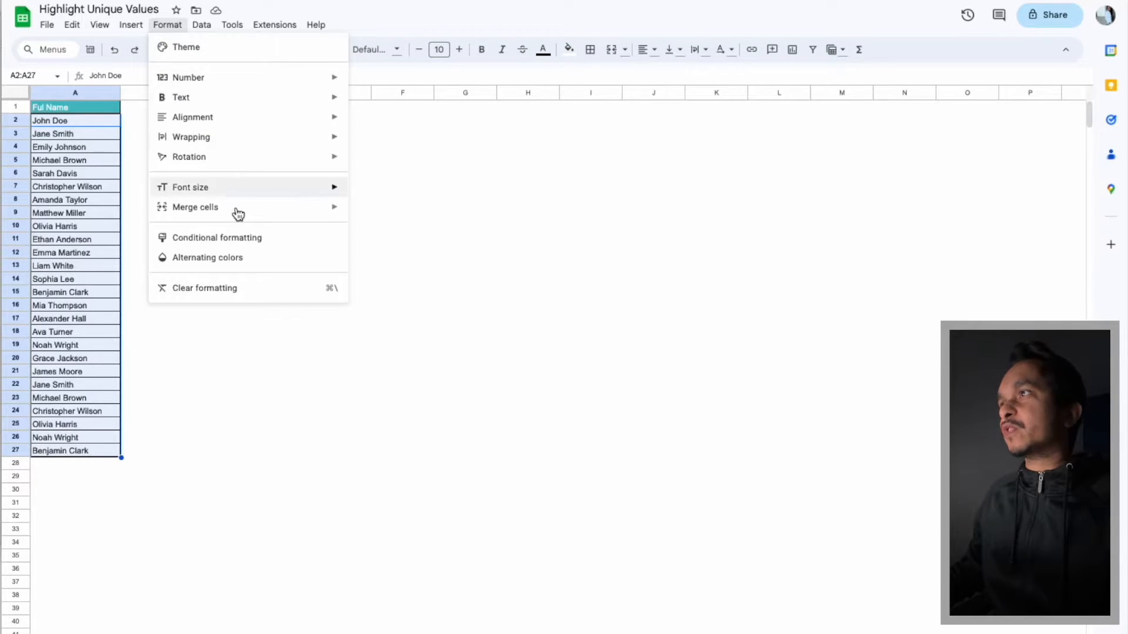
pyautogui.click(216, 238)
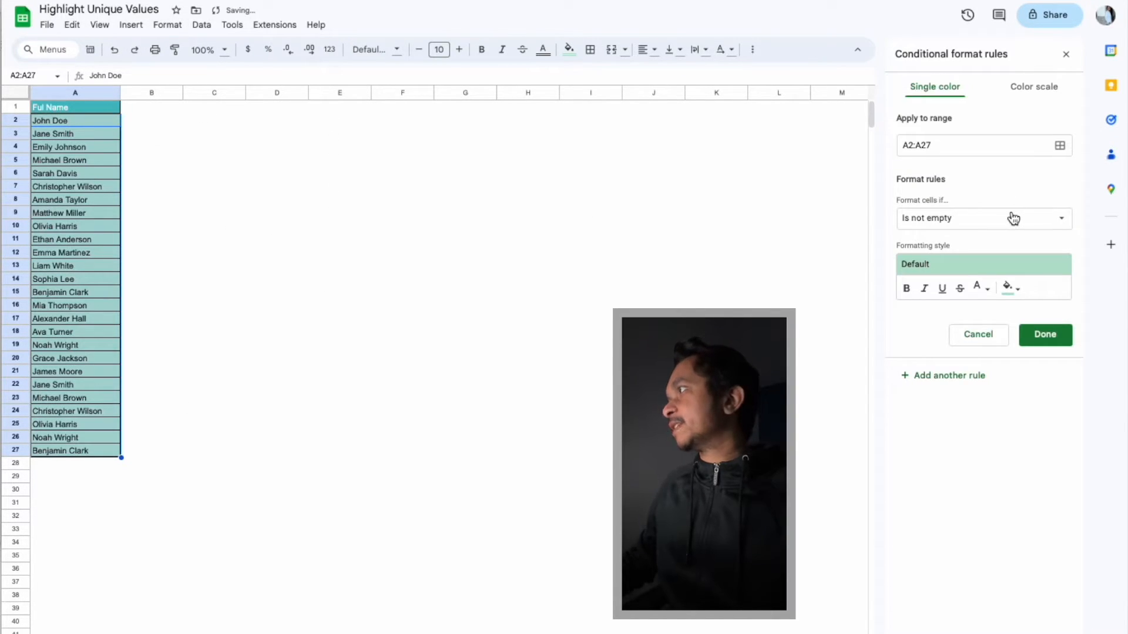
pyautogui.click(984, 218)
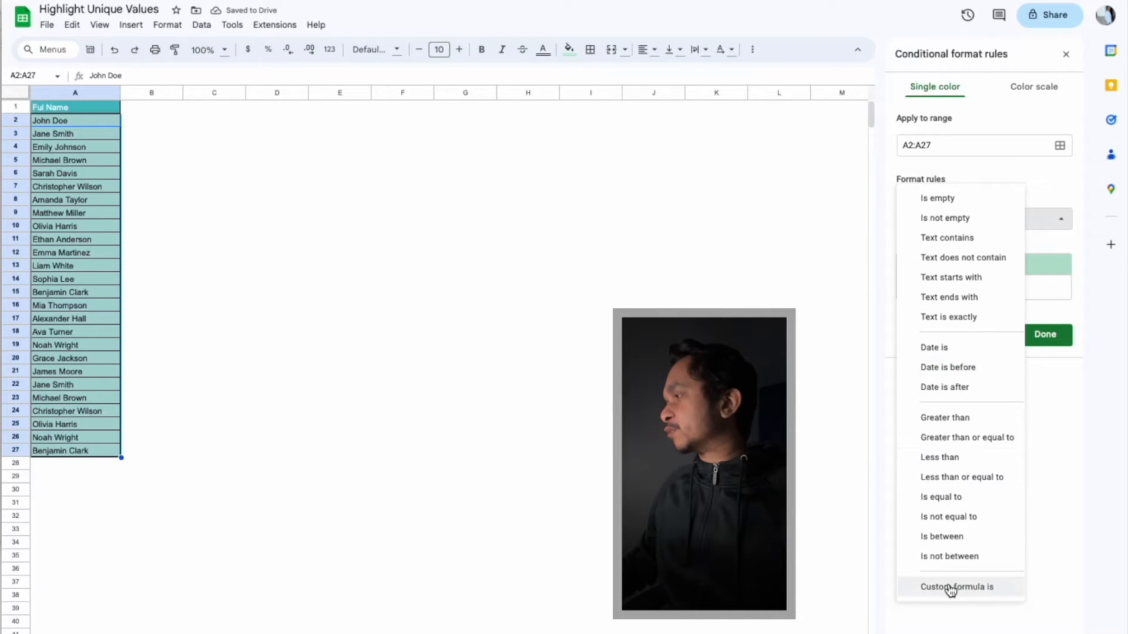
pyautogui.click(958, 586)
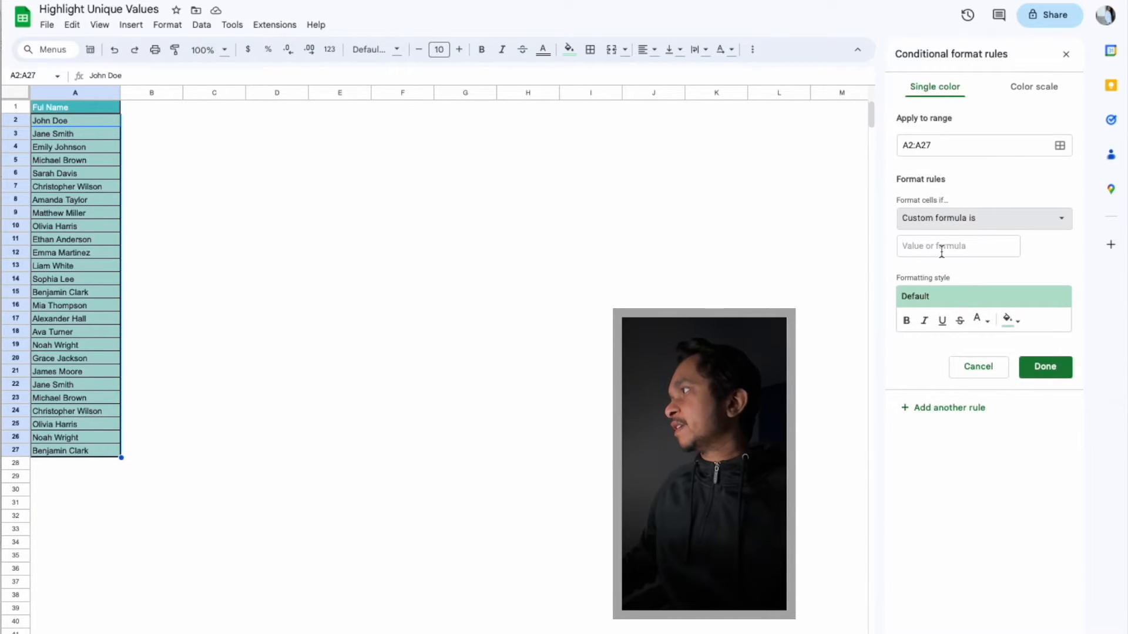
# Step: Enter =COUNTIF($A$2:$A$27,A2)=1 as the rule formula and apply it to highlight unique names green
pyautogui.write('=')
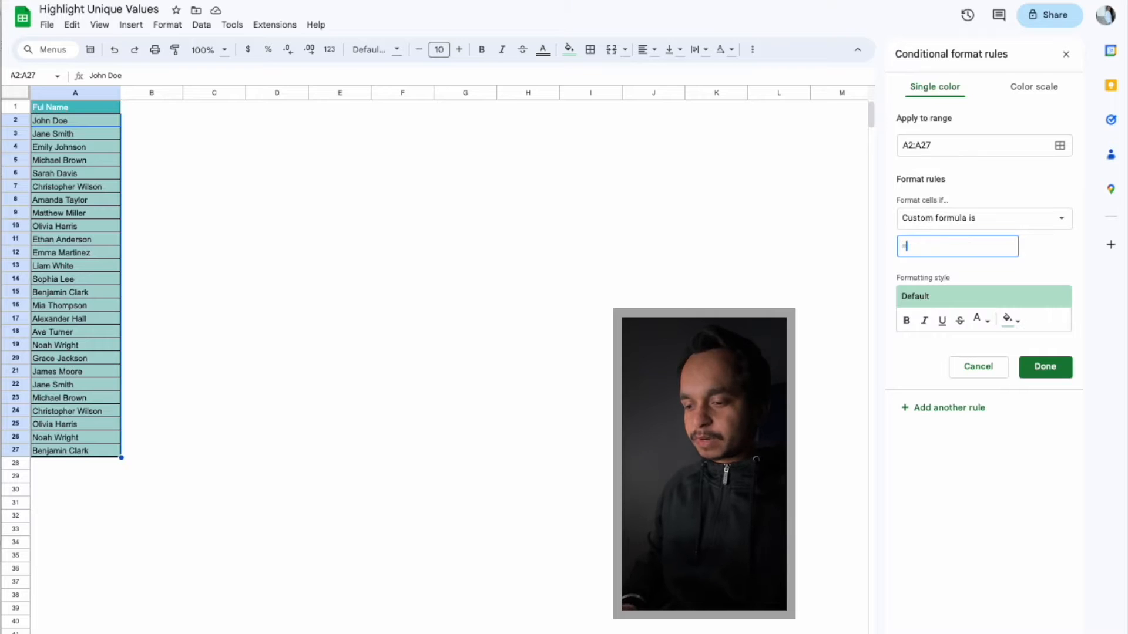
pyautogui.write('COUNTIF')
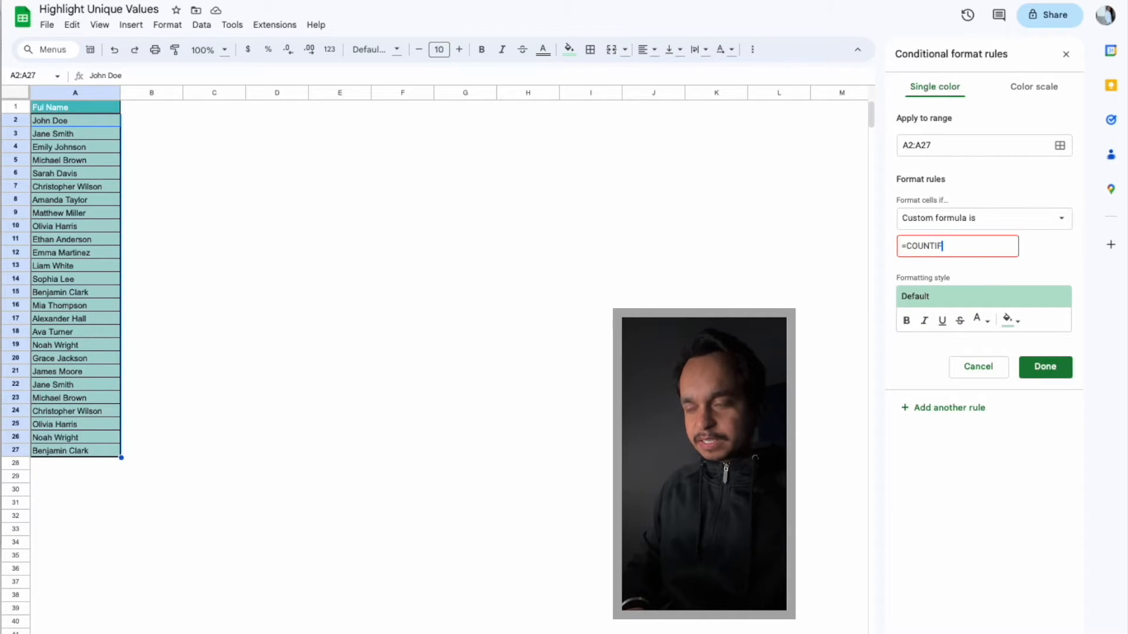
pyautogui.write('(')
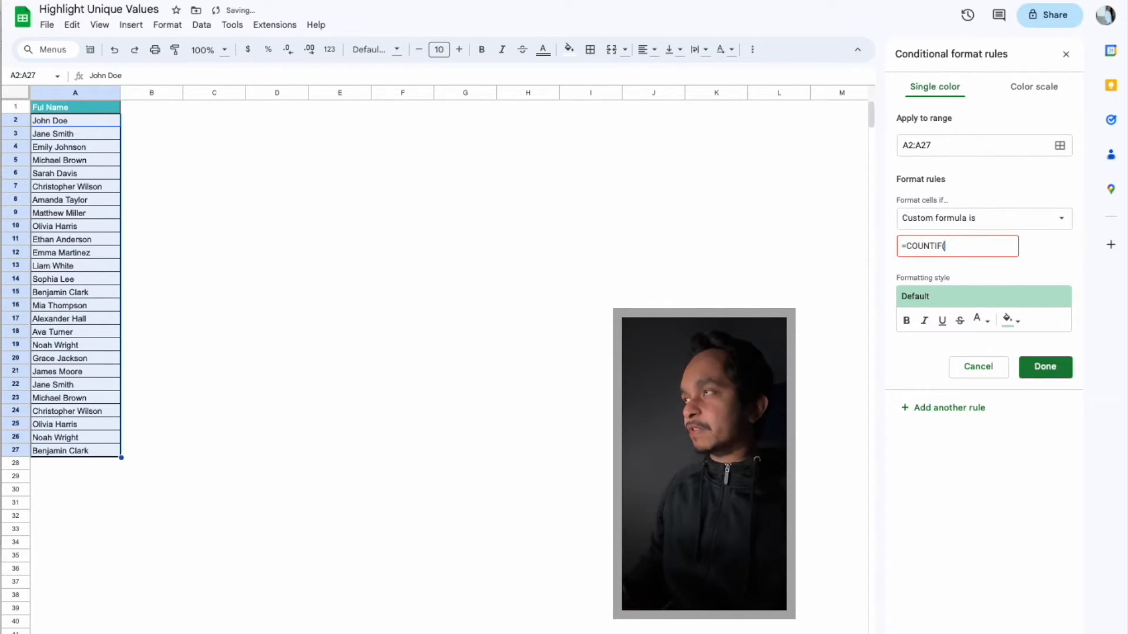
pyautogui.write('$A')
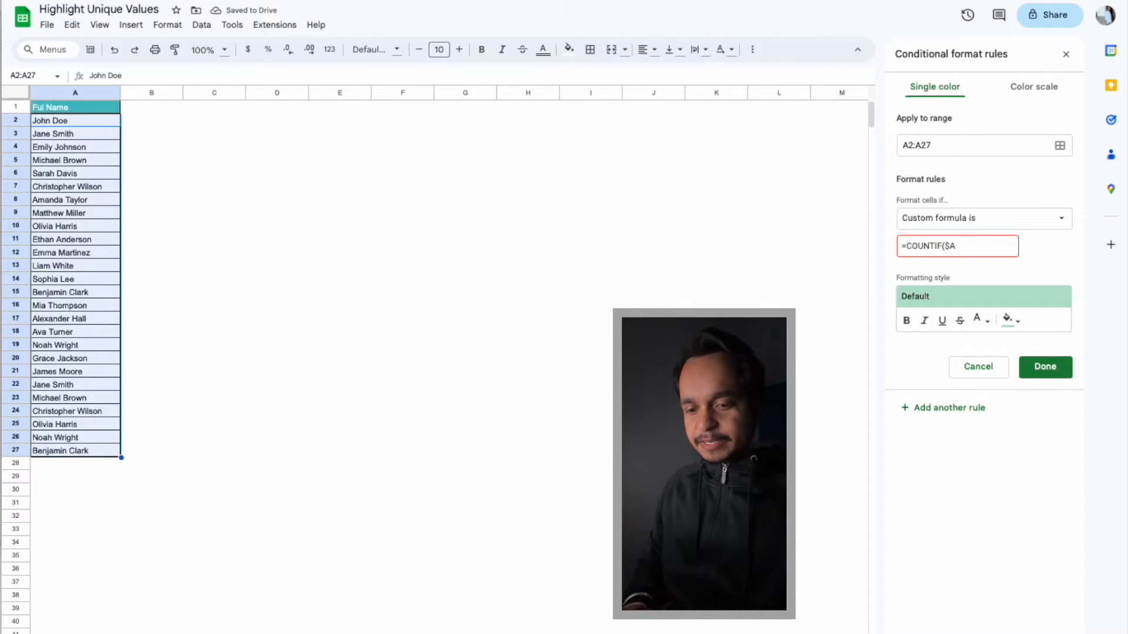
pyautogui.write('$2:')
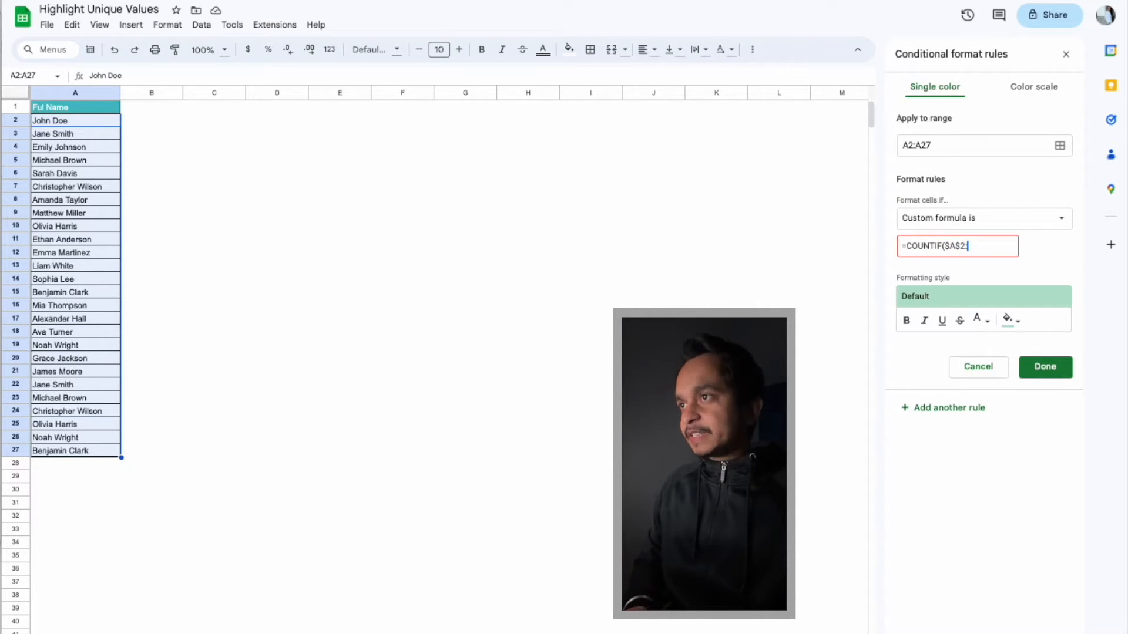
pyautogui.write('$A$27')
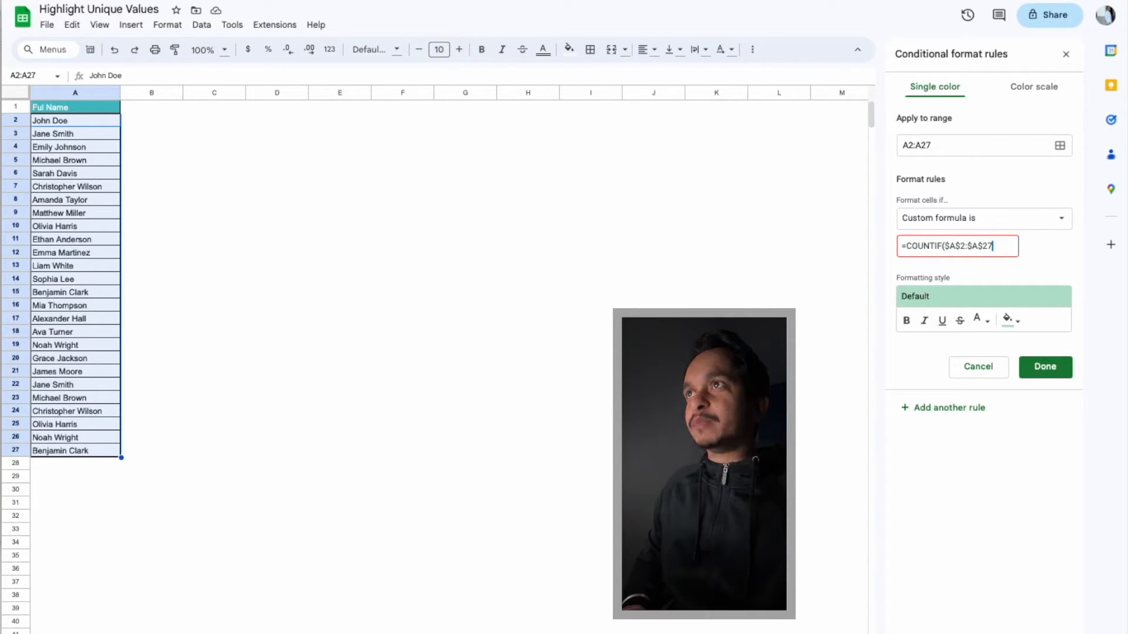
pyautogui.write(',A')
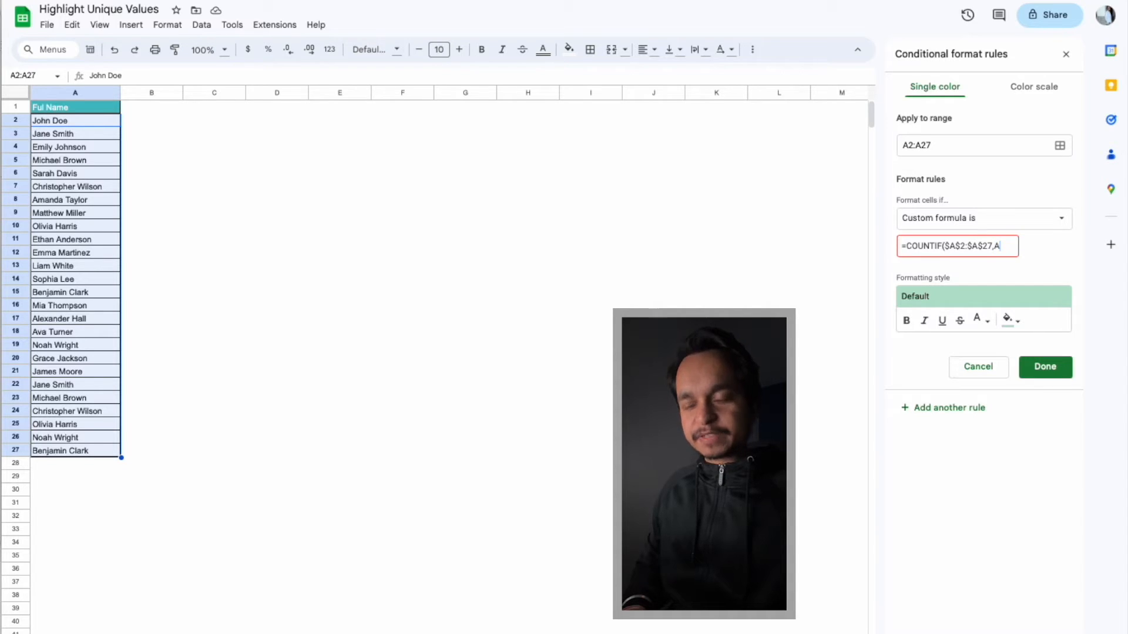
pyautogui.write('2)=1')
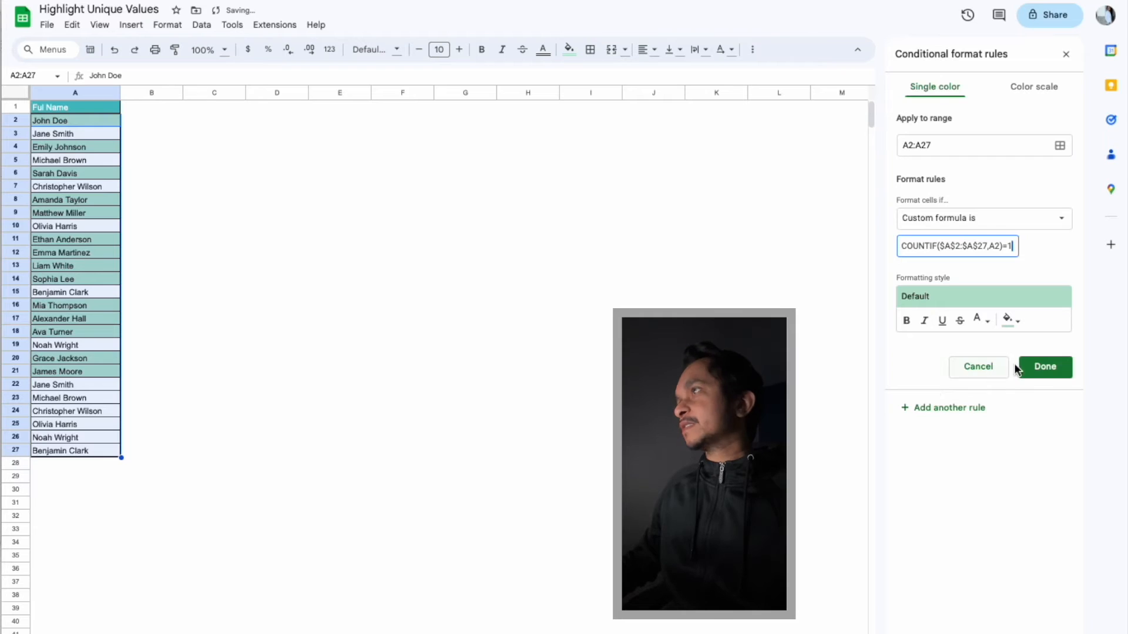
pyautogui.click(1043, 367)
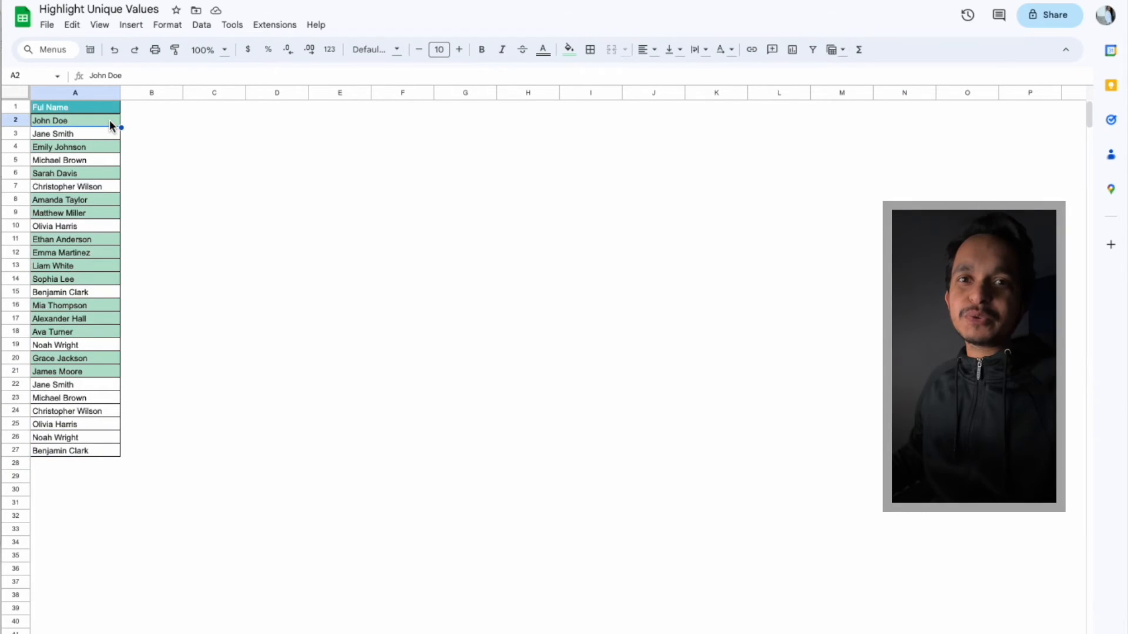